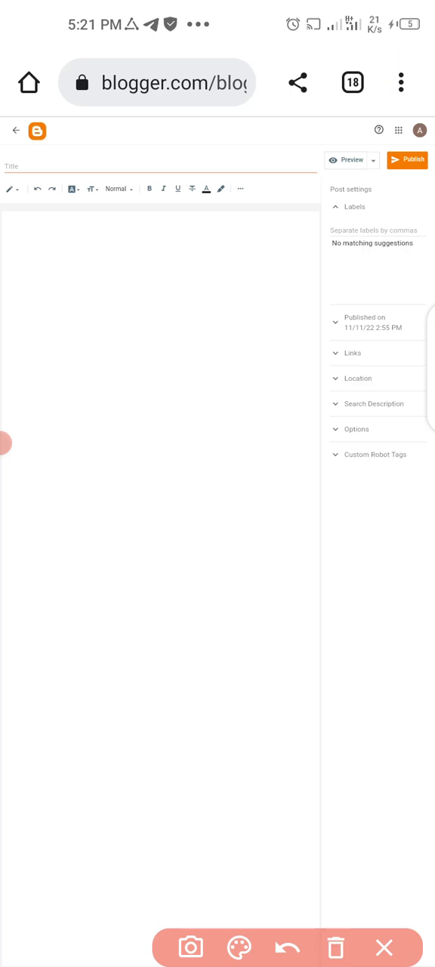
- Switch from the Blogger editor in Chrome to the recent apps overview
{"action": "left_click", "coordinate": [402, 81]}
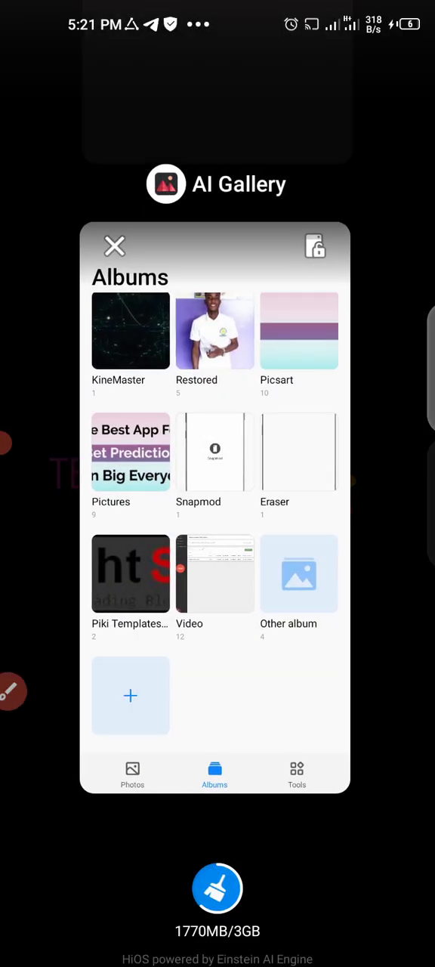
- Return to the home screen and launch the Google Play Store
{"action": "left_click", "coordinate": [115, 247]}
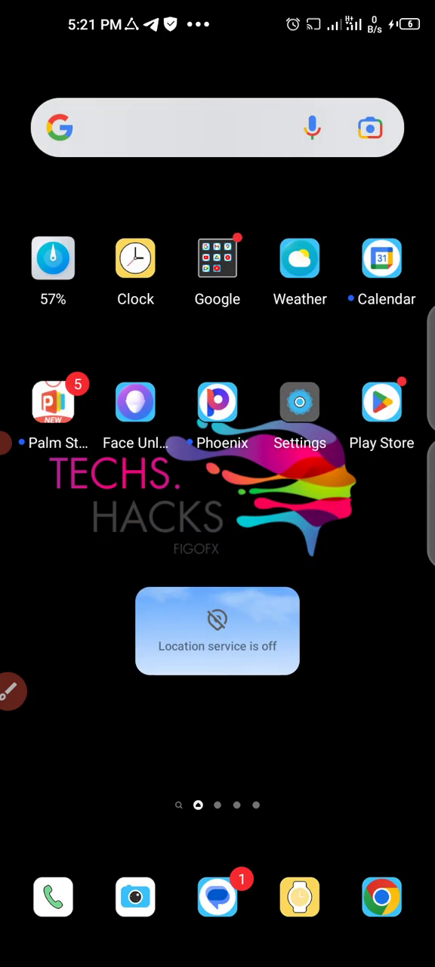
{"action": "left_click", "coordinate": [381, 402]}
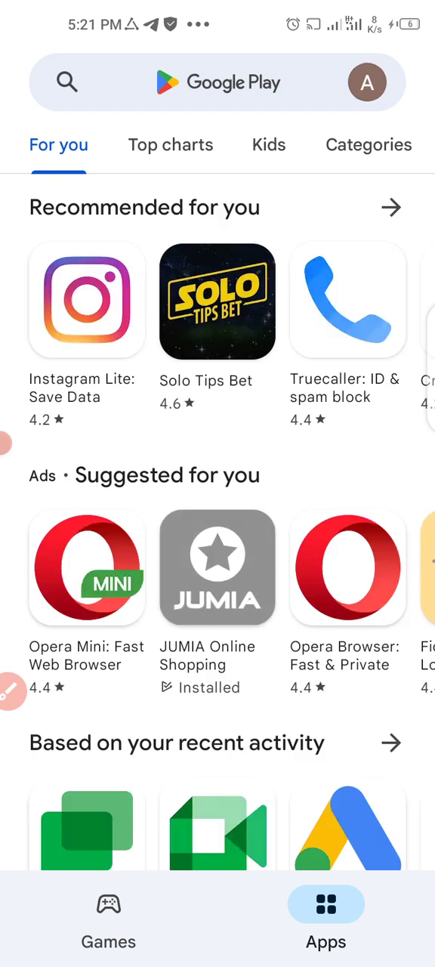
- Search the Play Store for 'kiwi browser' and launch Kiwi Browser
{"action": "left_click", "coordinate": [218, 82]}
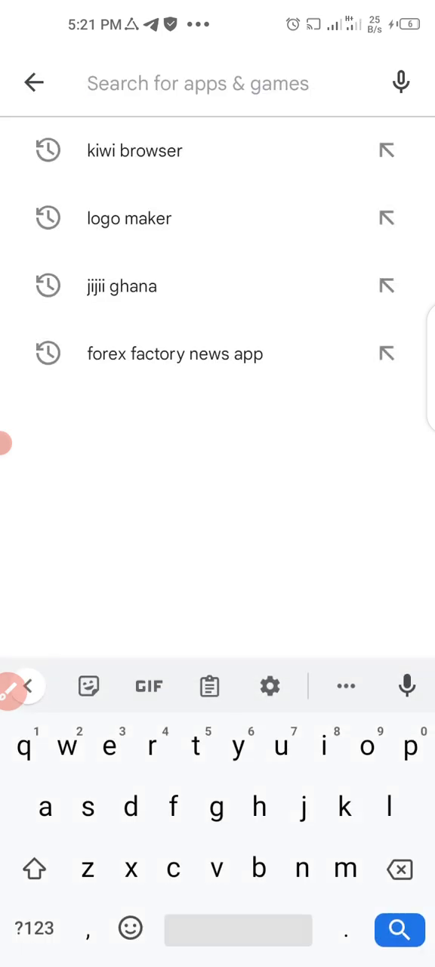
{"action": "type", "text": "kiwi"}
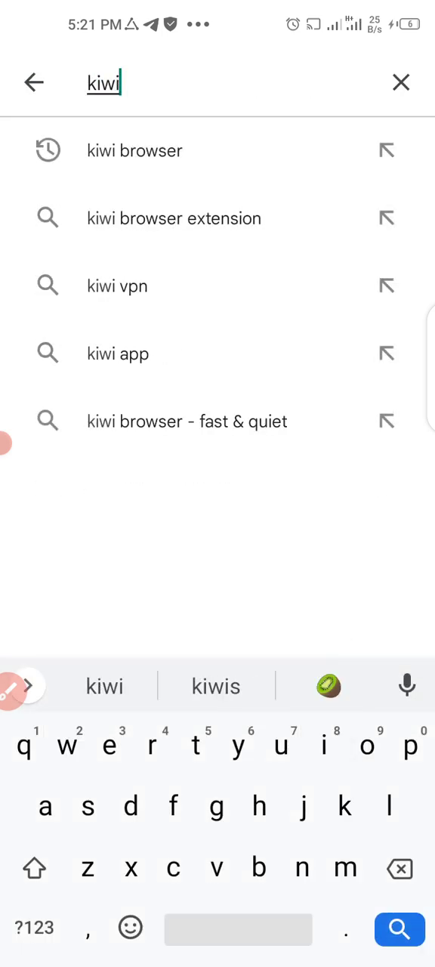
{"action": "type", "text": "brows"}
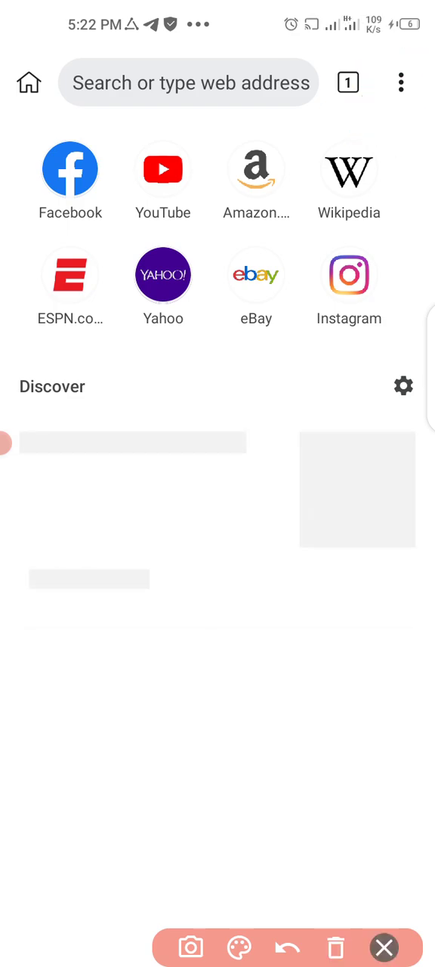
- Go to Kiwi's Extensions page (kiwi://extensions) from the three-dot menu
{"action": "left_click", "coordinate": [402, 82]}
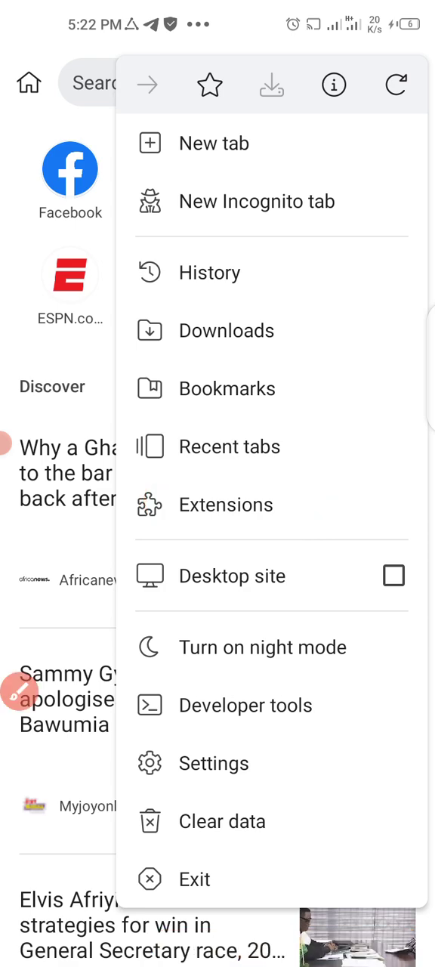
{"action": "left_click", "coordinate": [227, 504]}
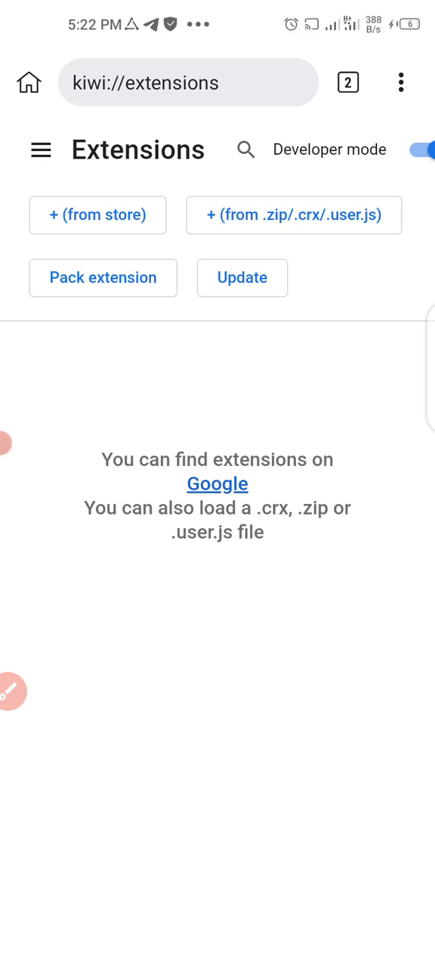
{"action": "left_click", "coordinate": [12, 691]}
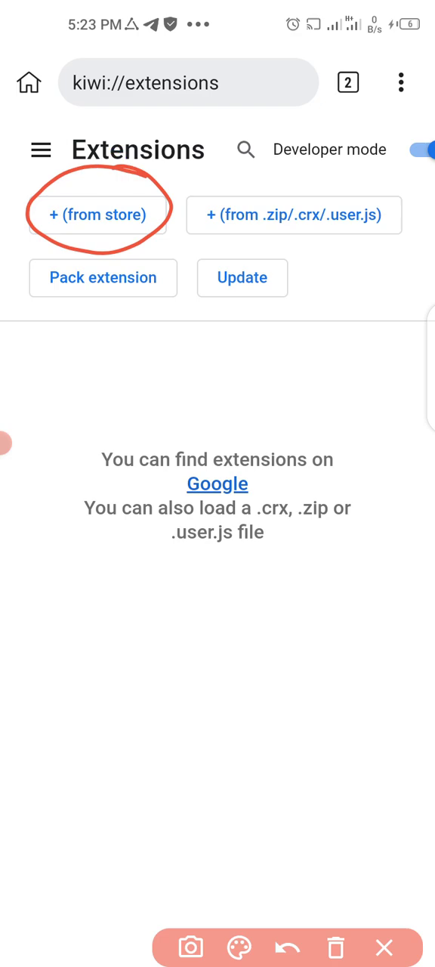
- Browse the Chrome Web Store's extensions before loading one from a file instead
{"action": "left_click", "coordinate": [98, 215]}
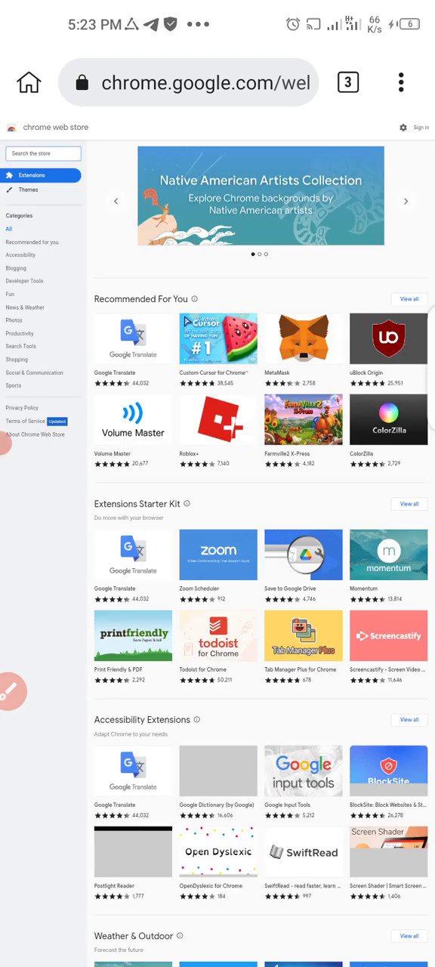
{"action": "scroll", "scroll_direction": "down", "scroll_amount": 3}
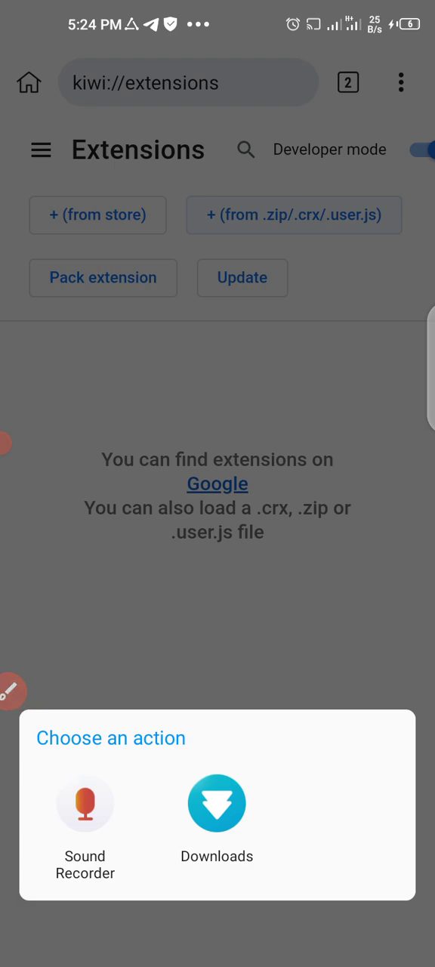
{"action": "left_click", "coordinate": [218, 804]}
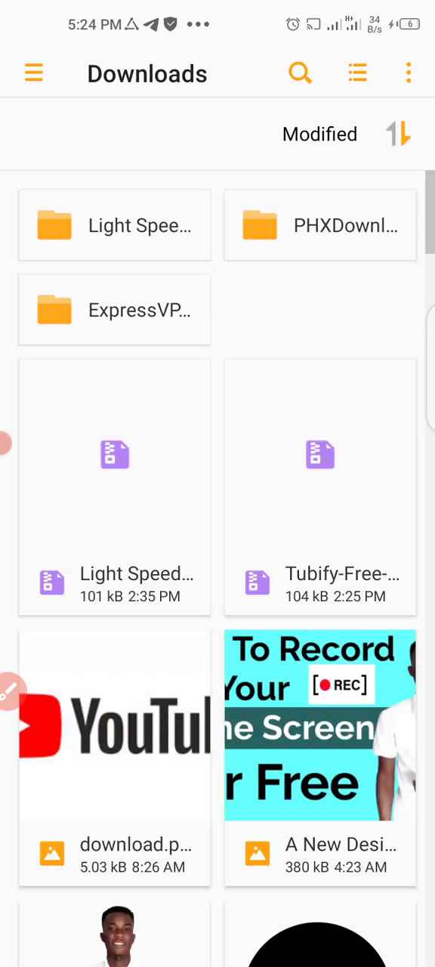
{"action": "left_click", "coordinate": [299, 73]}
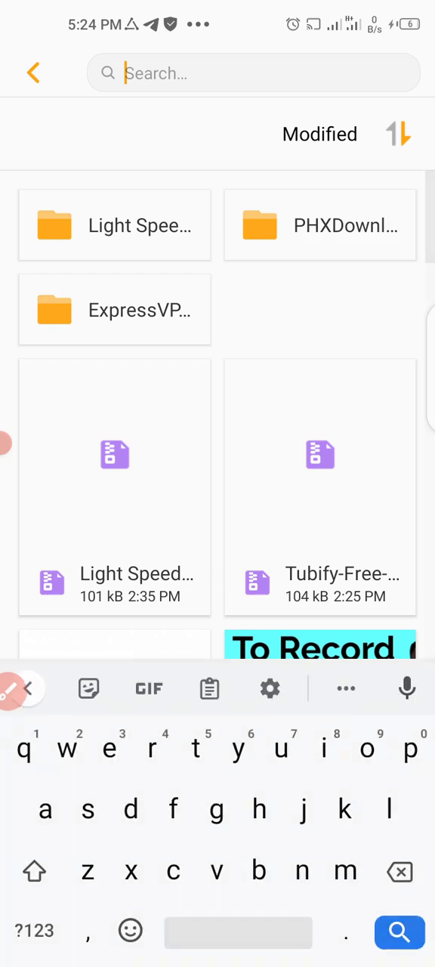
{"action": "type", "text": "q"}
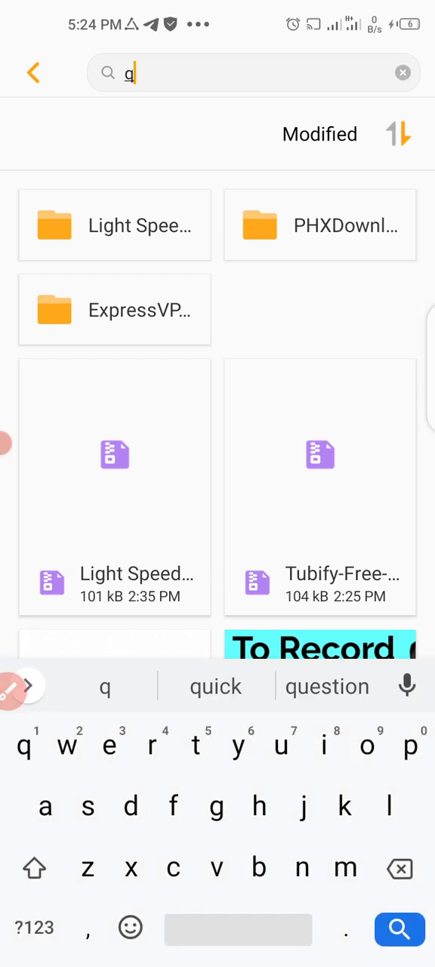
{"action": "type", "text": "uil"}
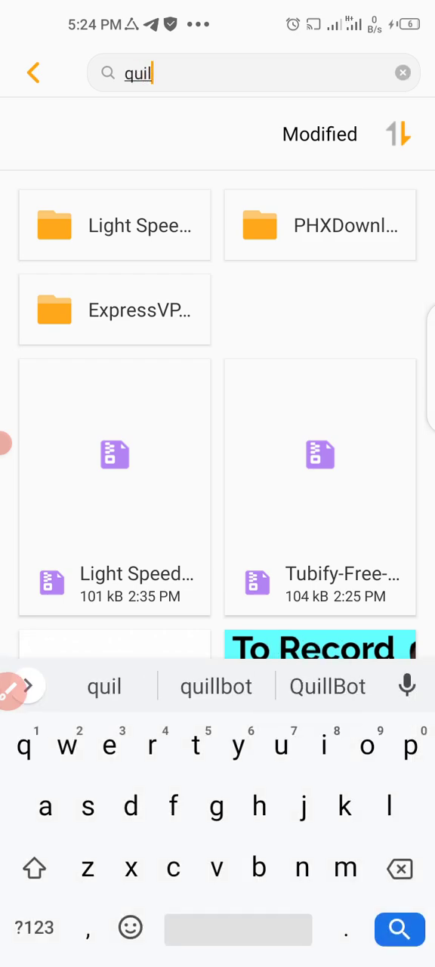
{"action": "left_click", "coordinate": [216, 686]}
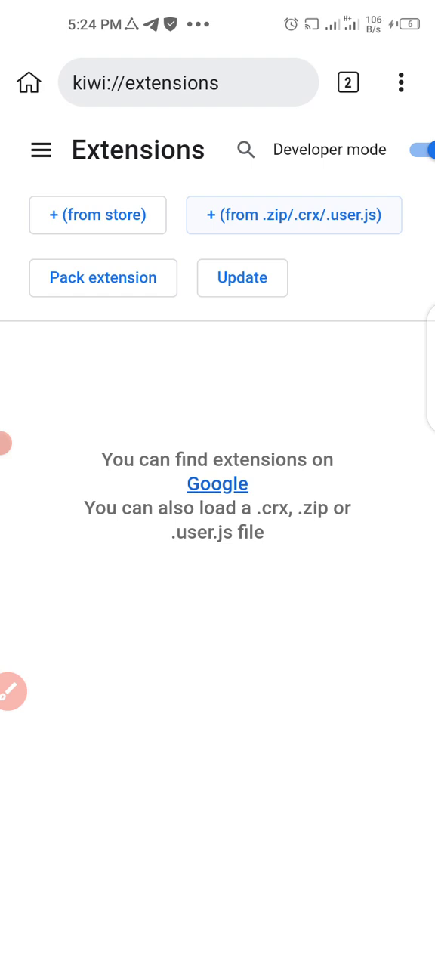
- Start loading an extension from a .zip/.crx/.user.js file to get the Choose an action sheet
{"action": "left_click", "coordinate": [12, 692]}
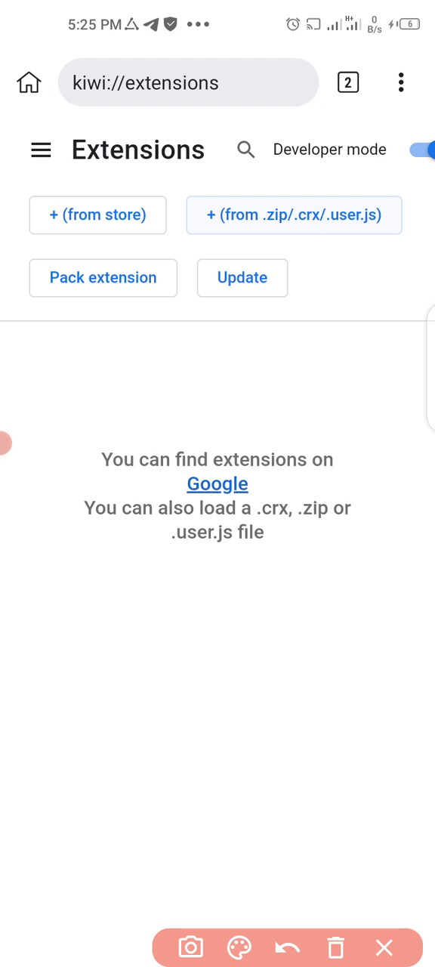
{"action": "left_click", "coordinate": [384, 947]}
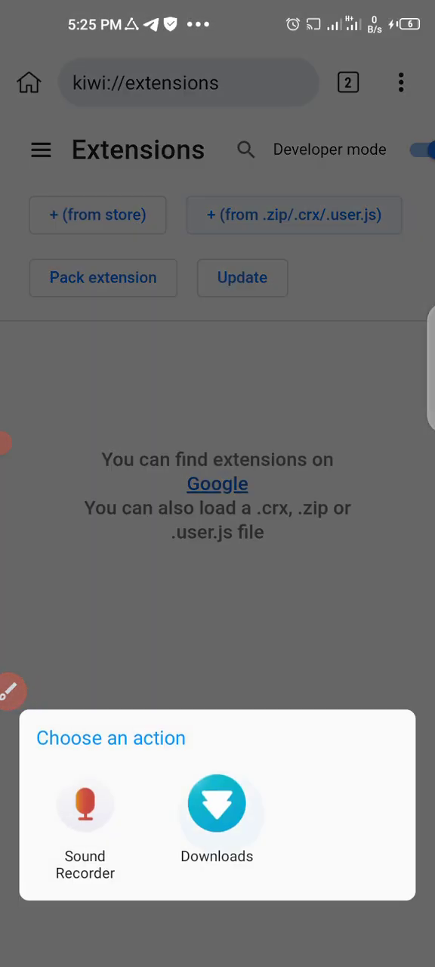
- Pick the QuillBot .crx from Downloads via a 'qu' search, installing QuillBot Crack 2.0 enabled
{"action": "left_click", "coordinate": [218, 804]}
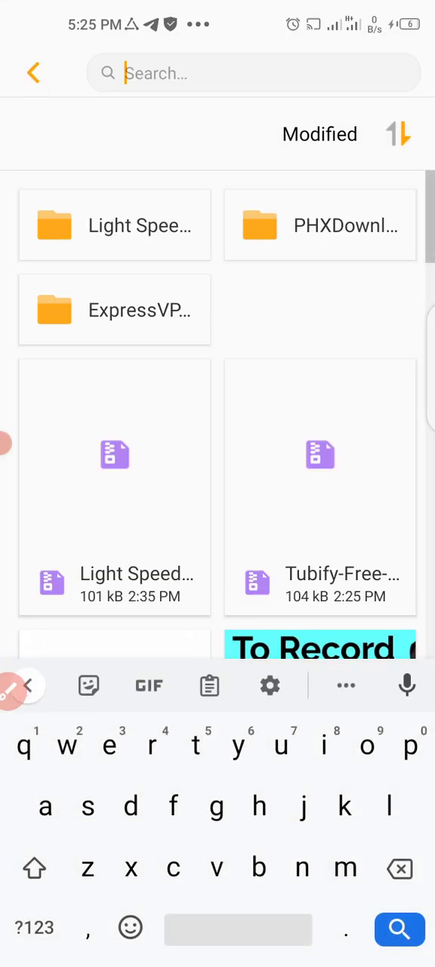
{"action": "type", "text": "quil"}
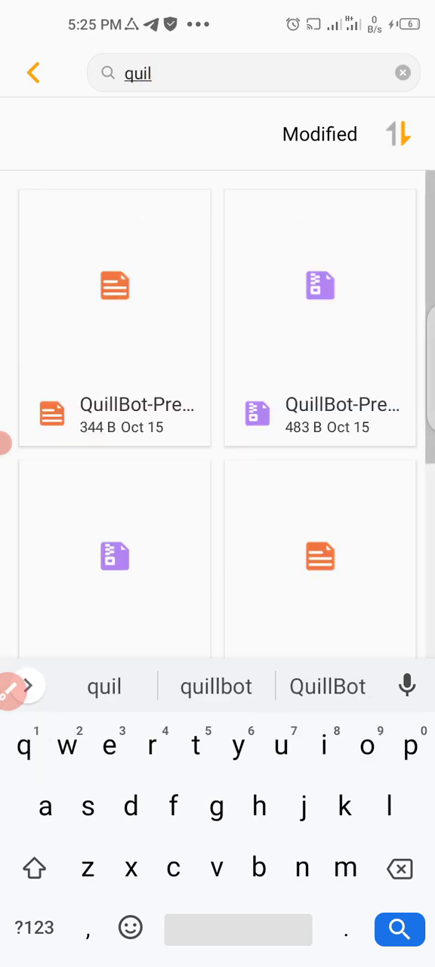
{"action": "scroll", "scroll_direction": "down", "scroll_amount": 3}
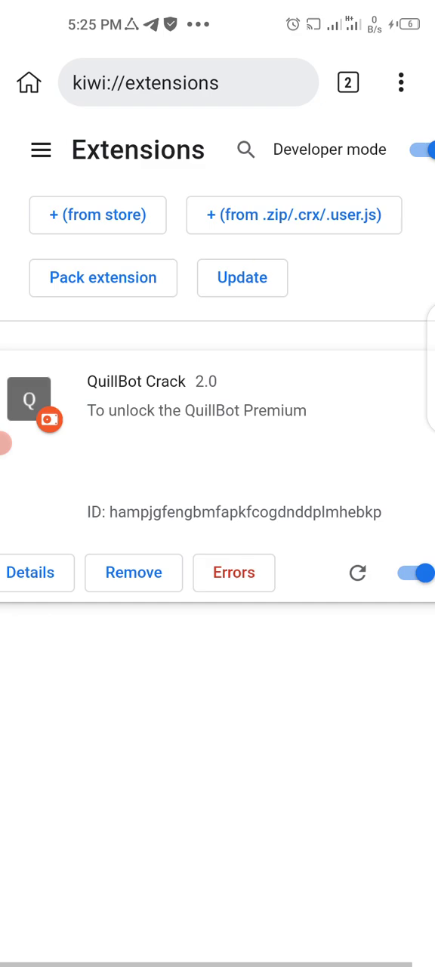
{"action": "left_click", "coordinate": [241, 278]}
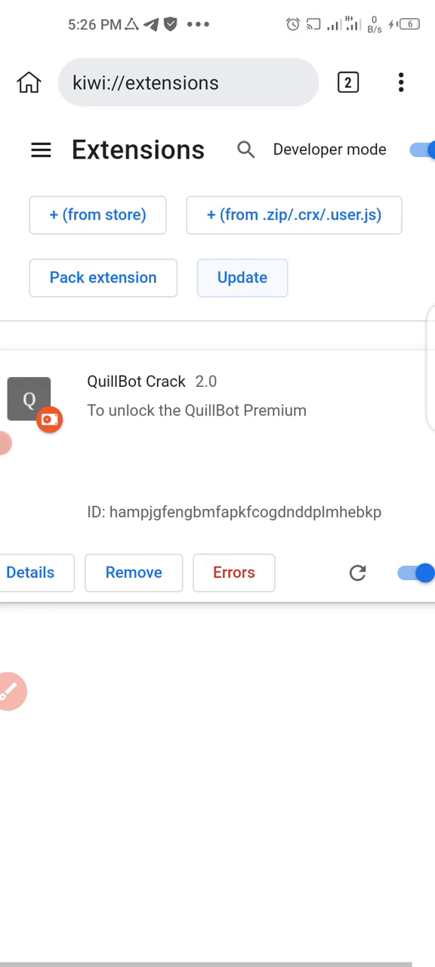
{"action": "left_click", "coordinate": [41, 148]}
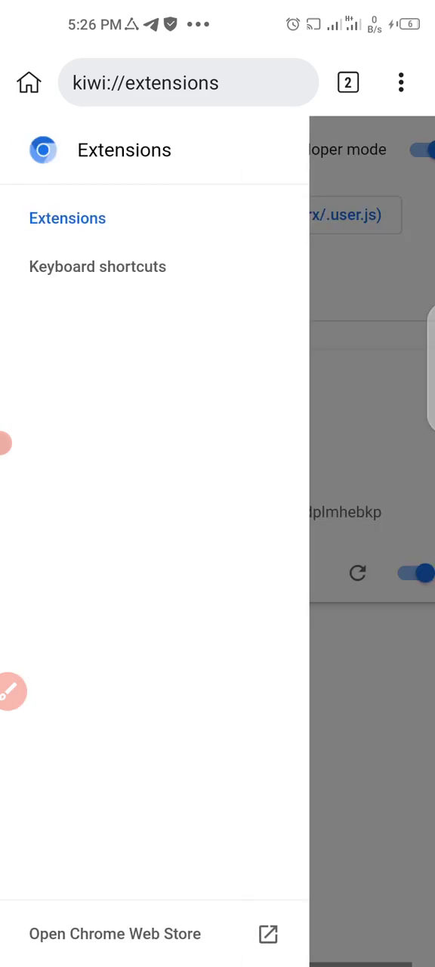
{"action": "left_click", "coordinate": [187, 82]}
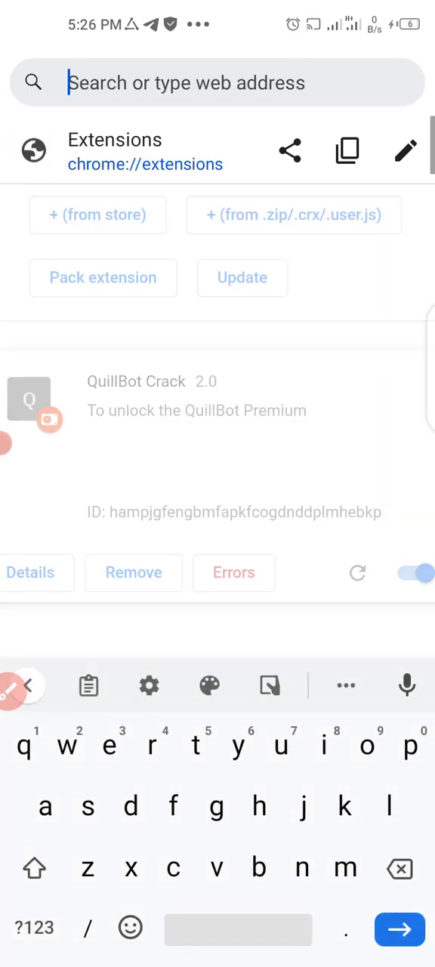